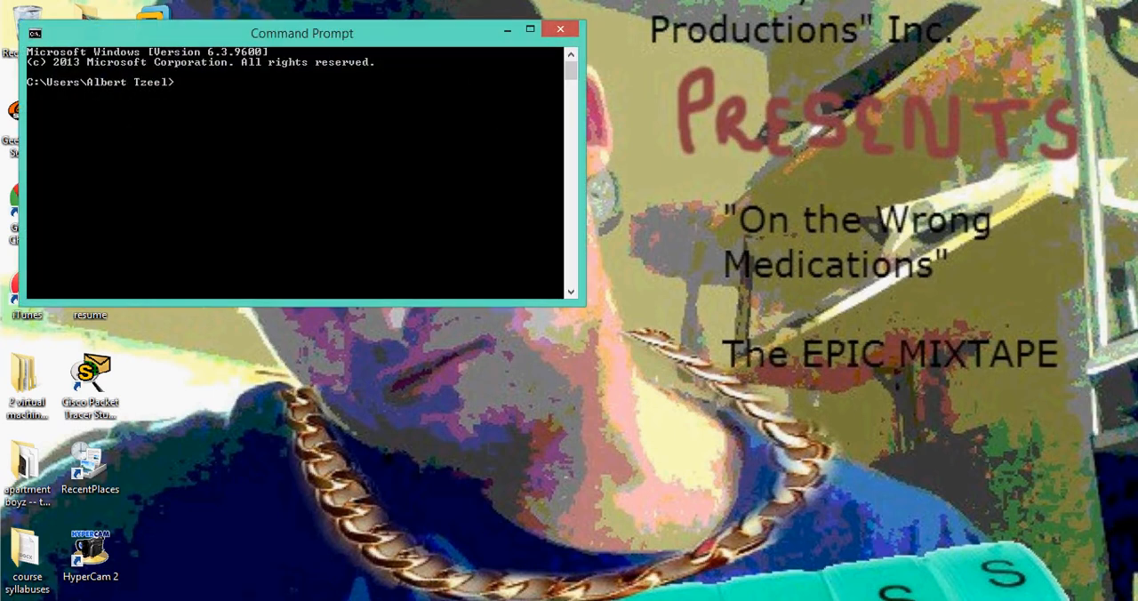
pyautogui.moveTo(640, 136)
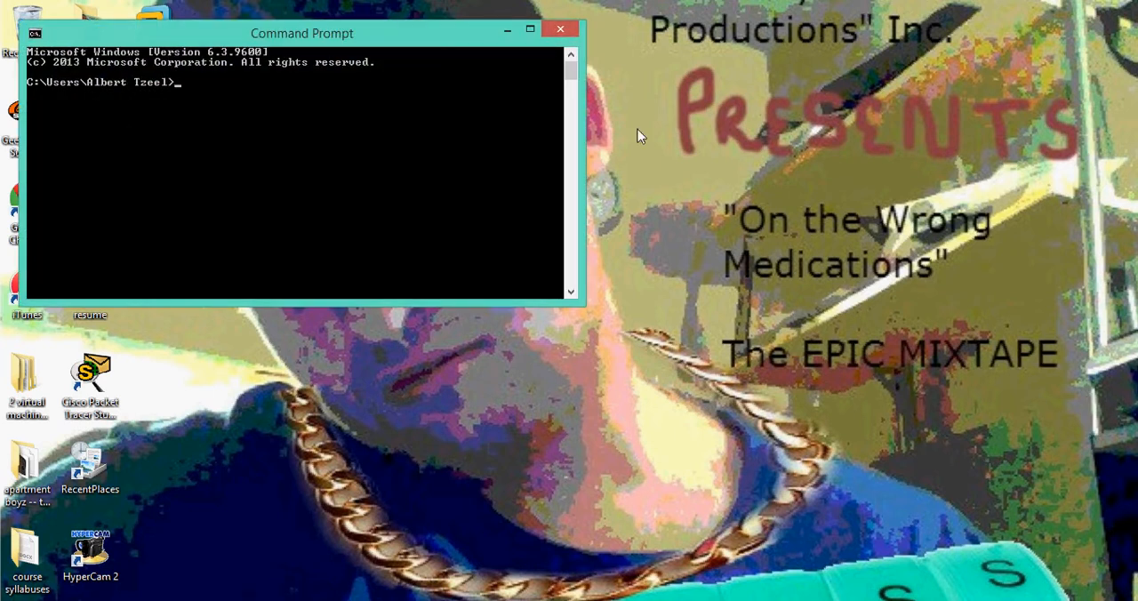
# Move the console window toward the screen centre, launch wmic, then quit back to the prompt.
pyautogui.moveTo(302, 32); pyautogui.dragTo(554, 171)
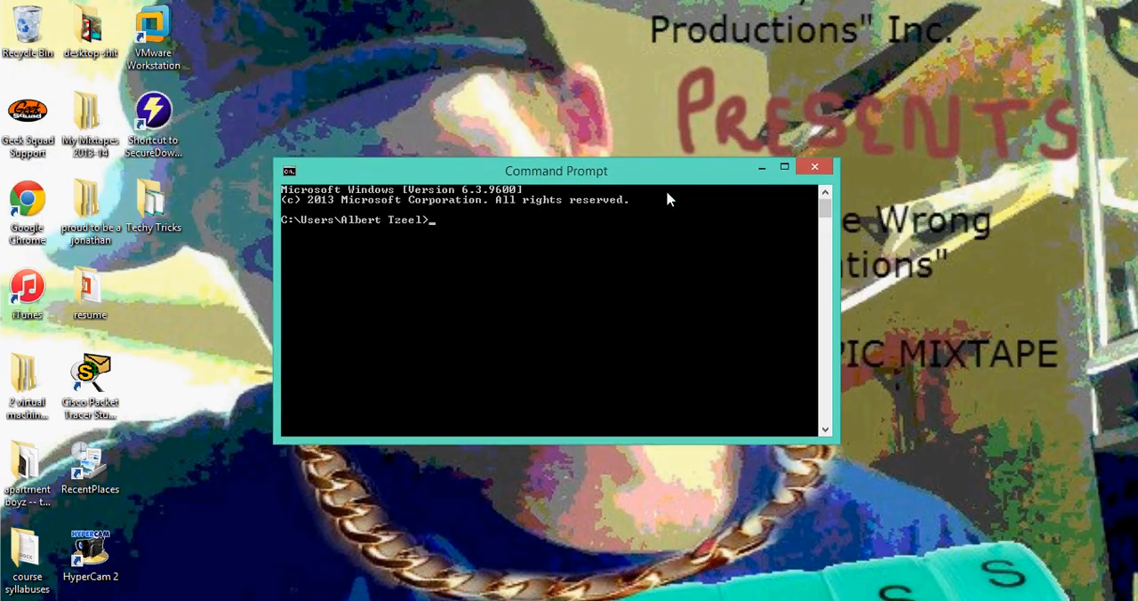
pyautogui.moveTo(580, 231)
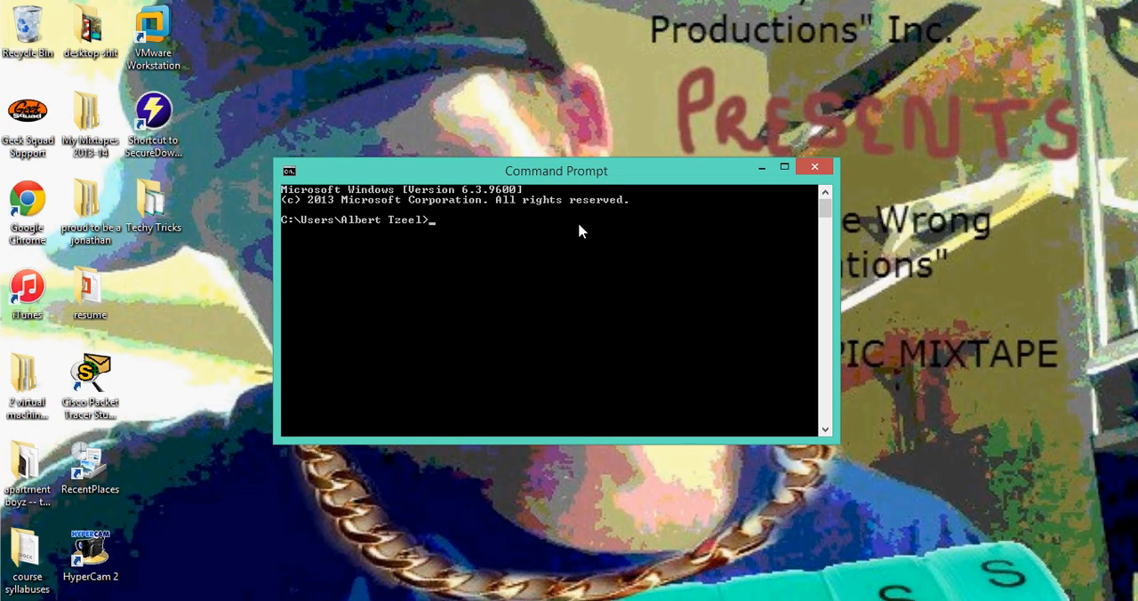
pyautogui.write('wmi')
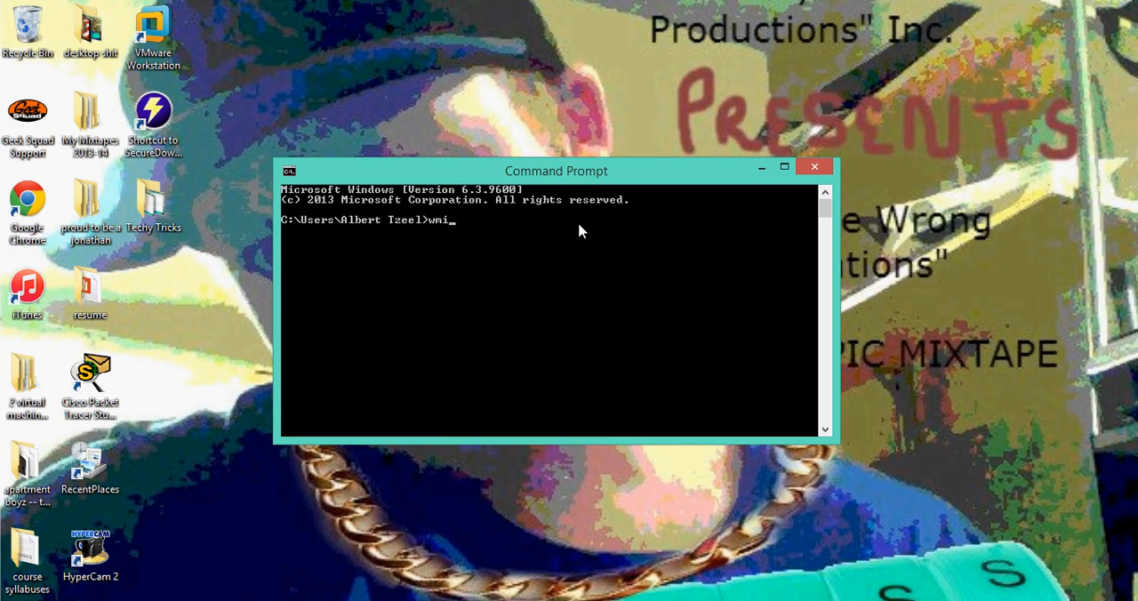
pyautogui.press('Return')
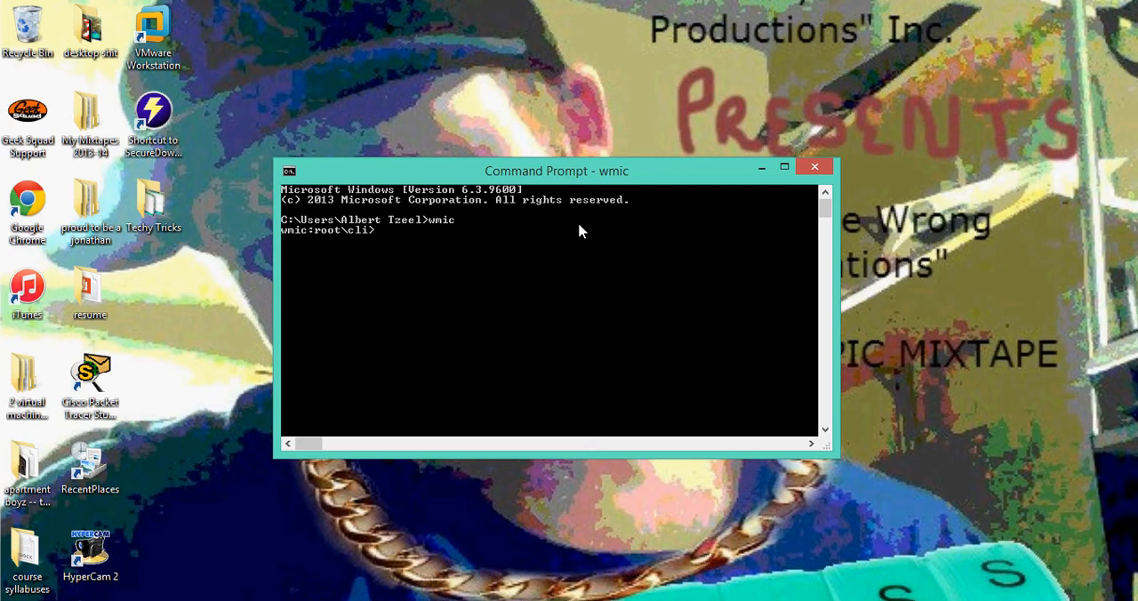
pyautogui.write('quit')
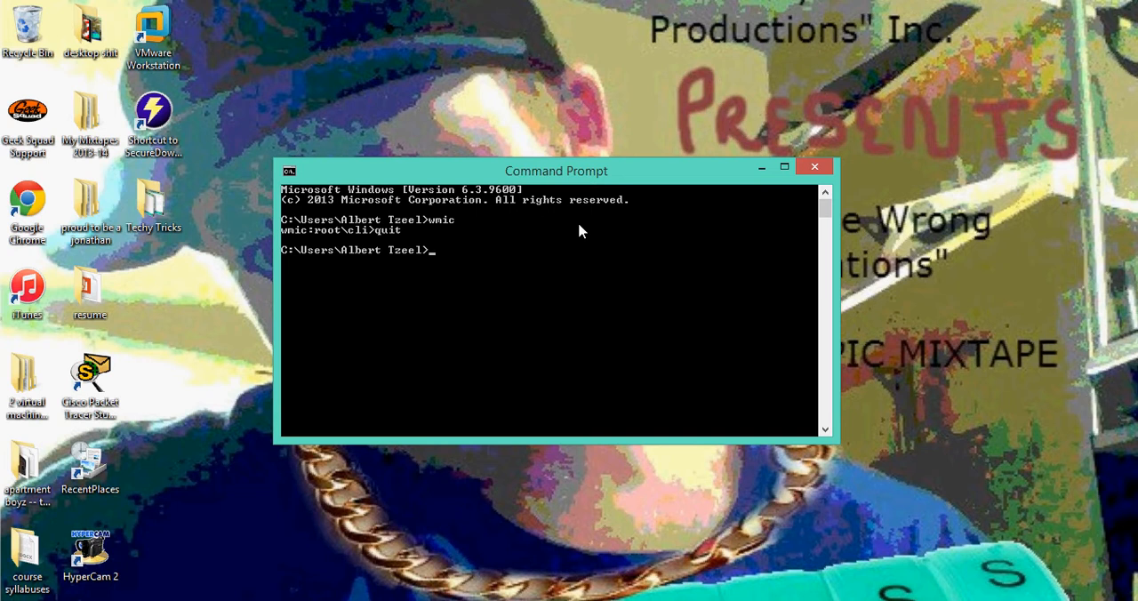
# Run netsh wlan show profile to list the saved Wi-Fi profiles.
pyautogui.write('netsh')
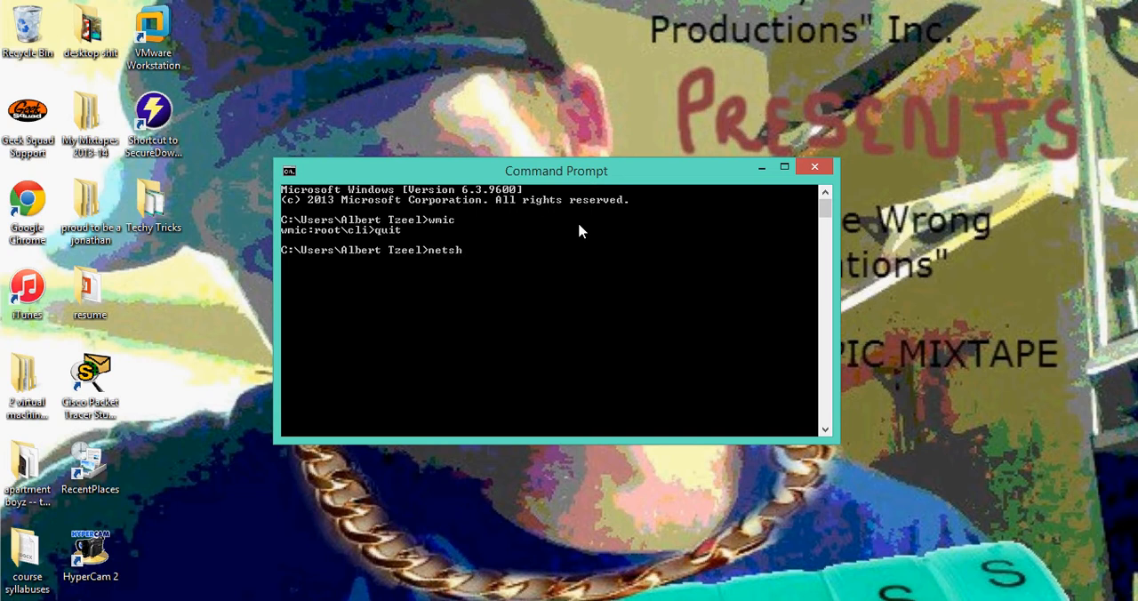
pyautogui.write('wl')
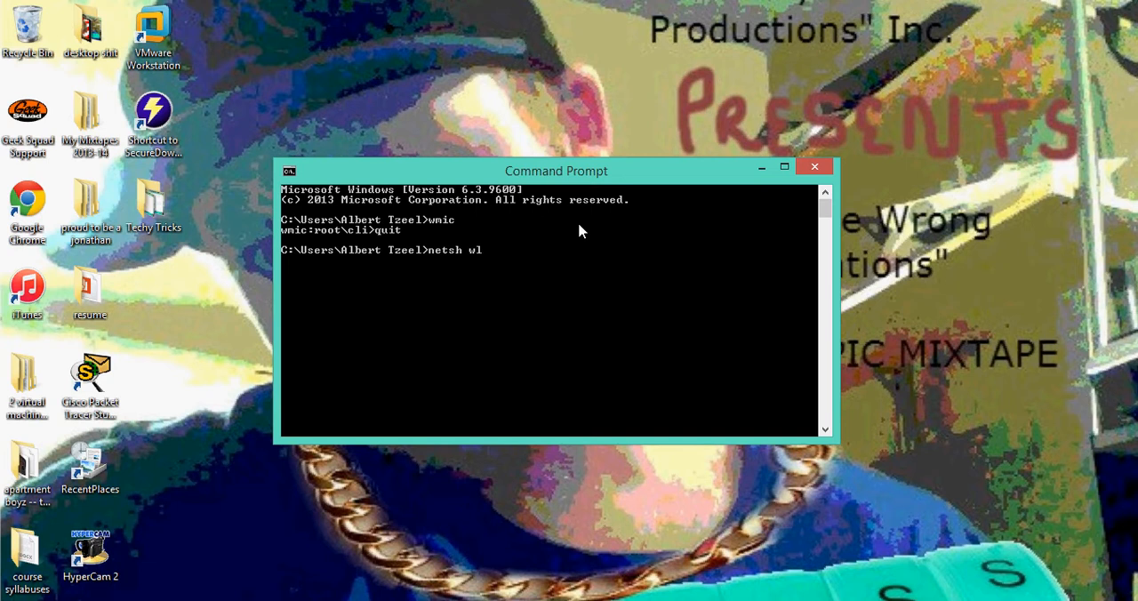
pyautogui.write('an')
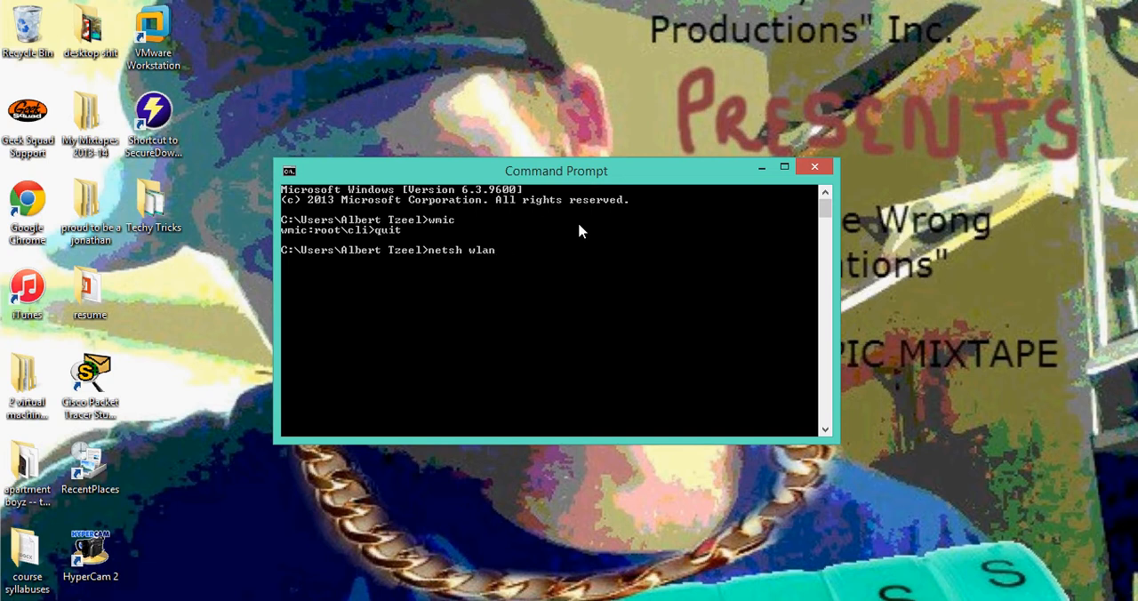
pyautogui.write('show')
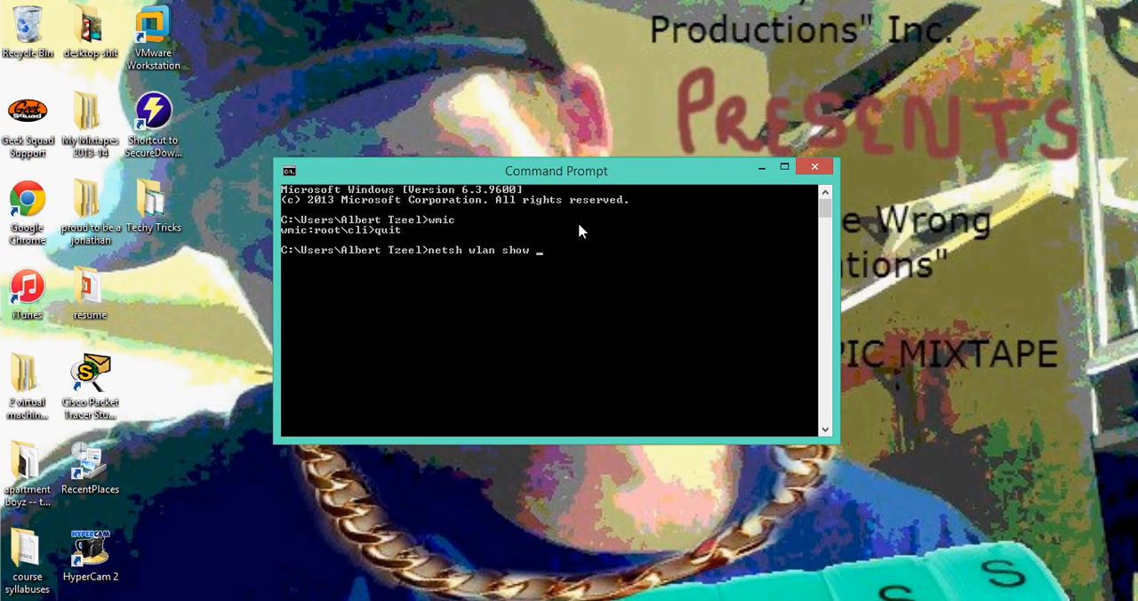
pyautogui.write('profile')
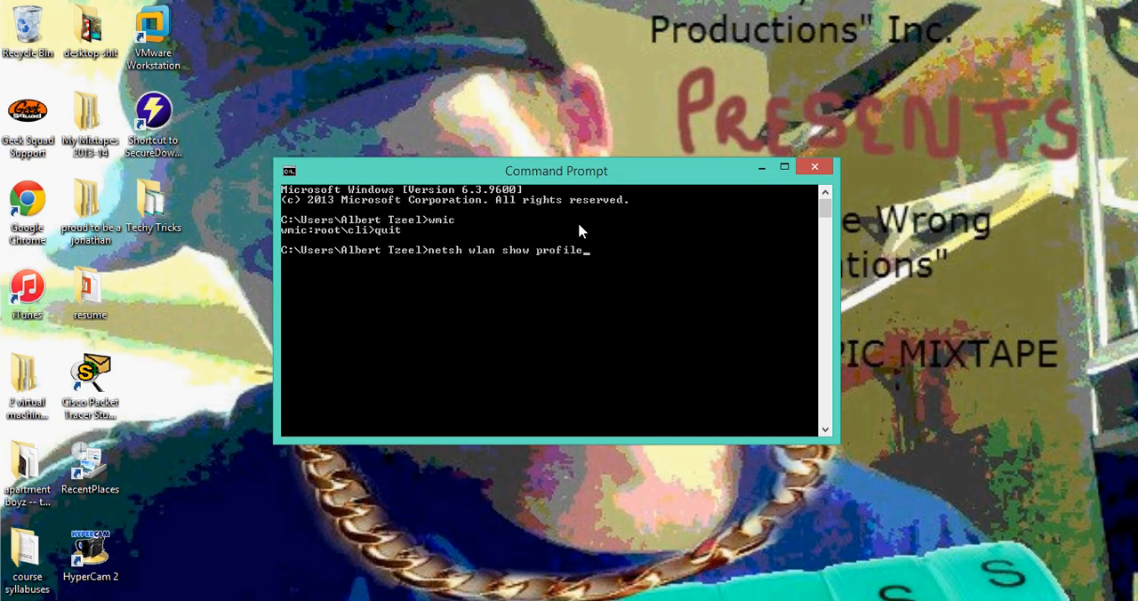
pyautogui.press('Return')
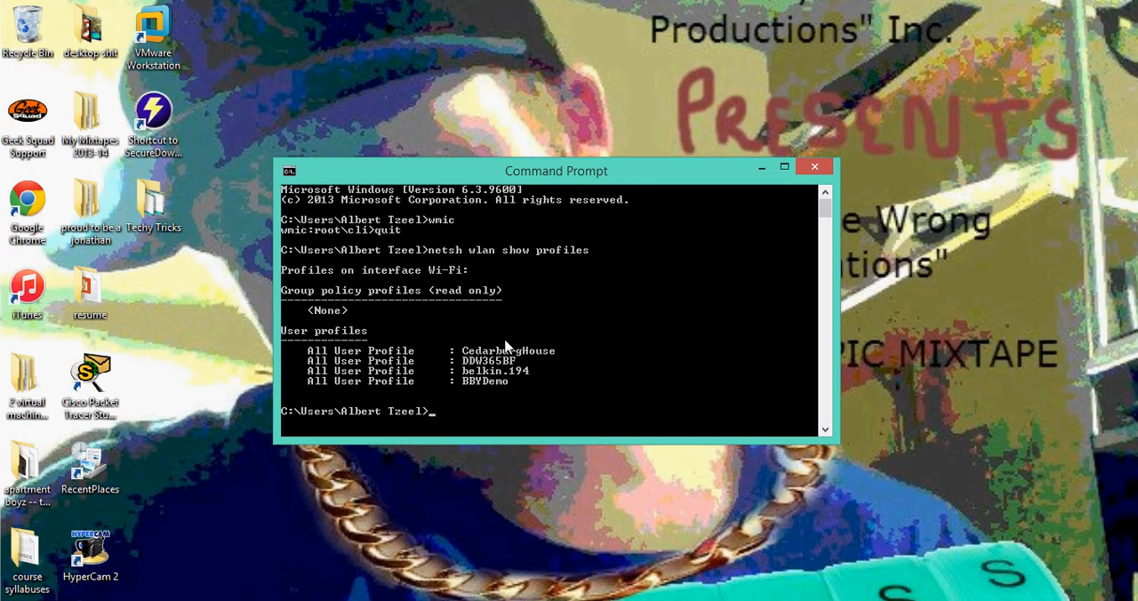
pyautogui.moveTo(512, 381)
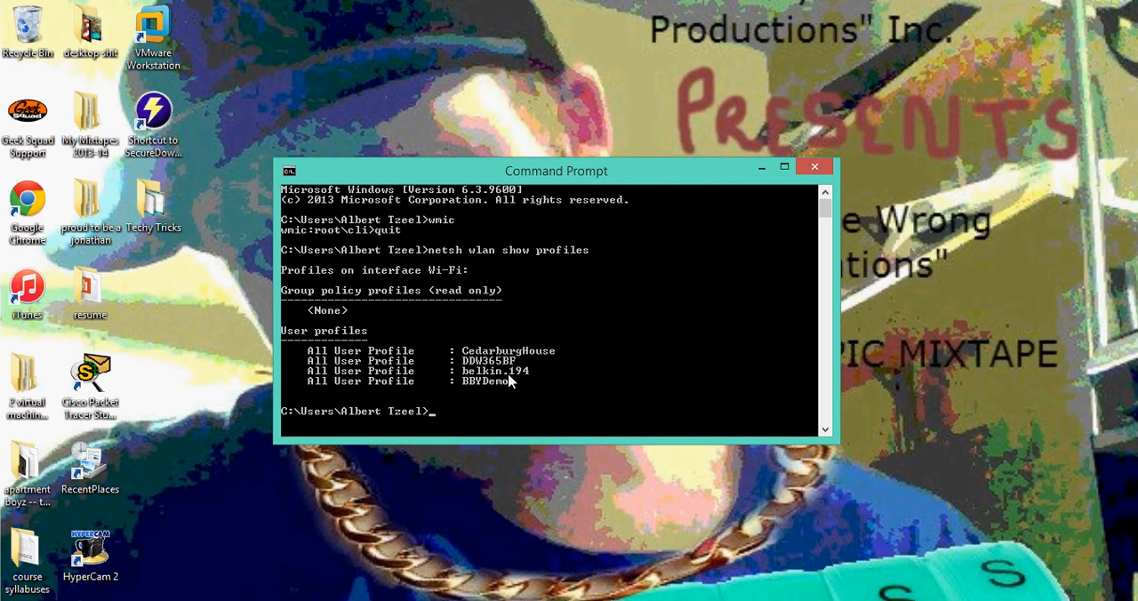
pyautogui.moveTo(495, 393)
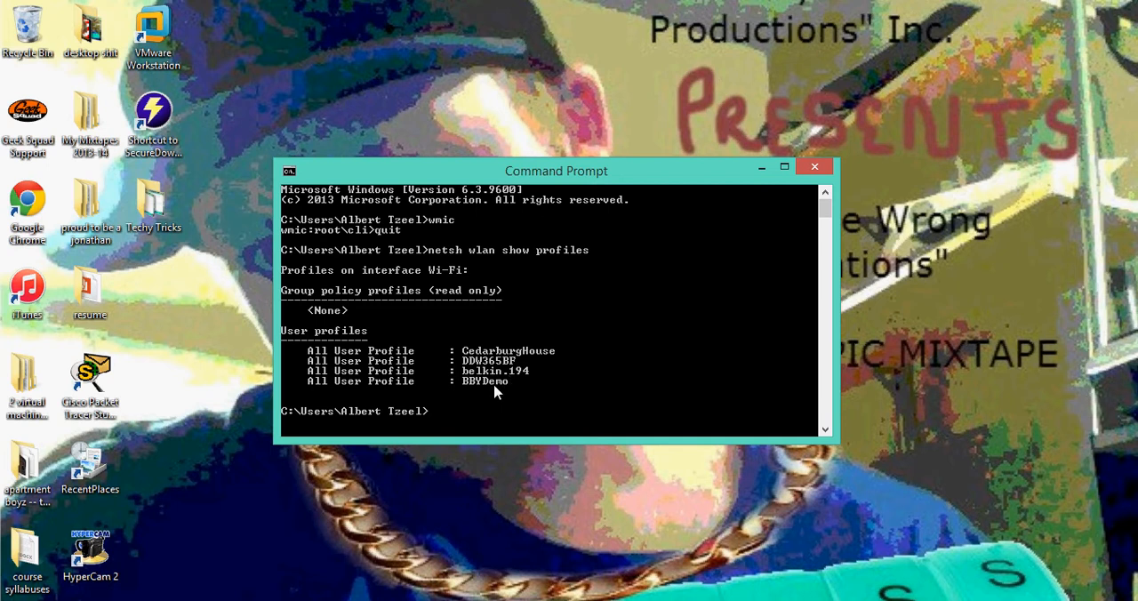
pyautogui.moveTo(489, 365)
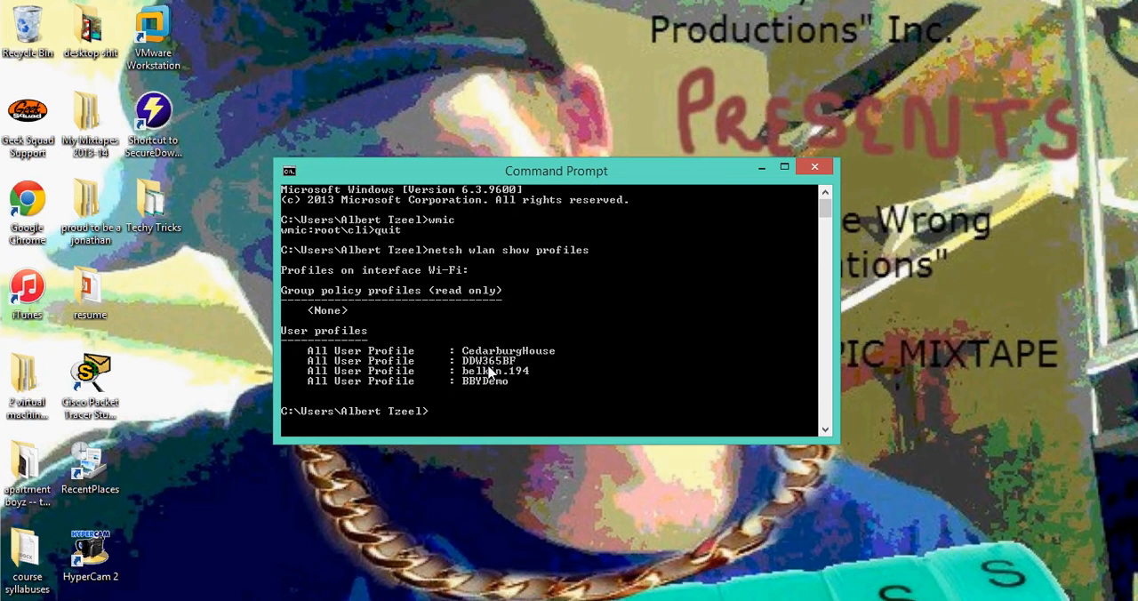
pyautogui.moveTo(501, 372)
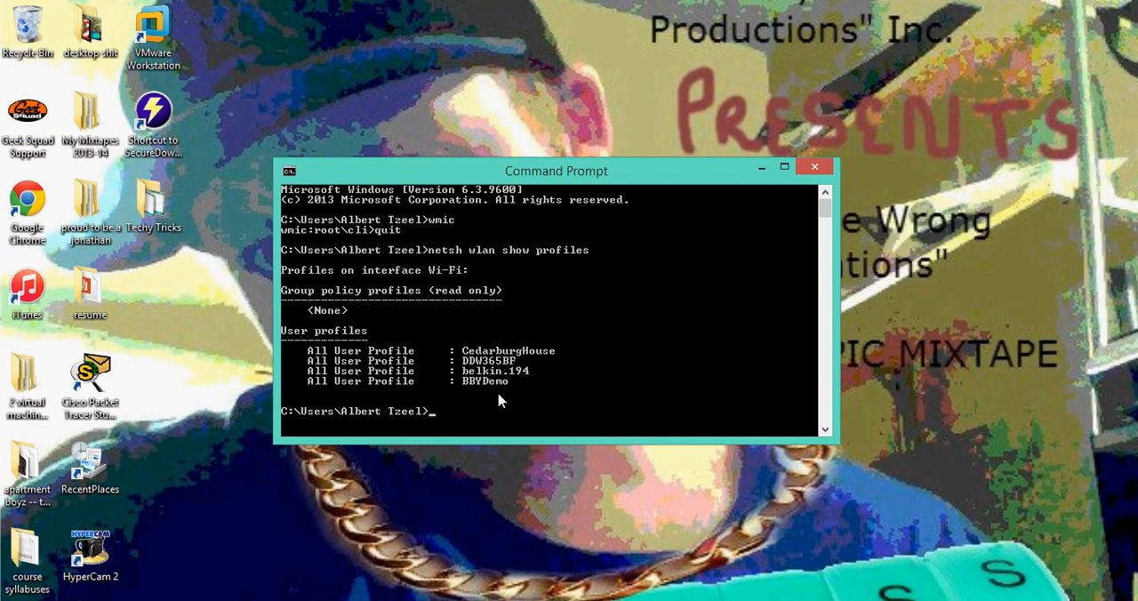
pyautogui.moveTo(496, 401)
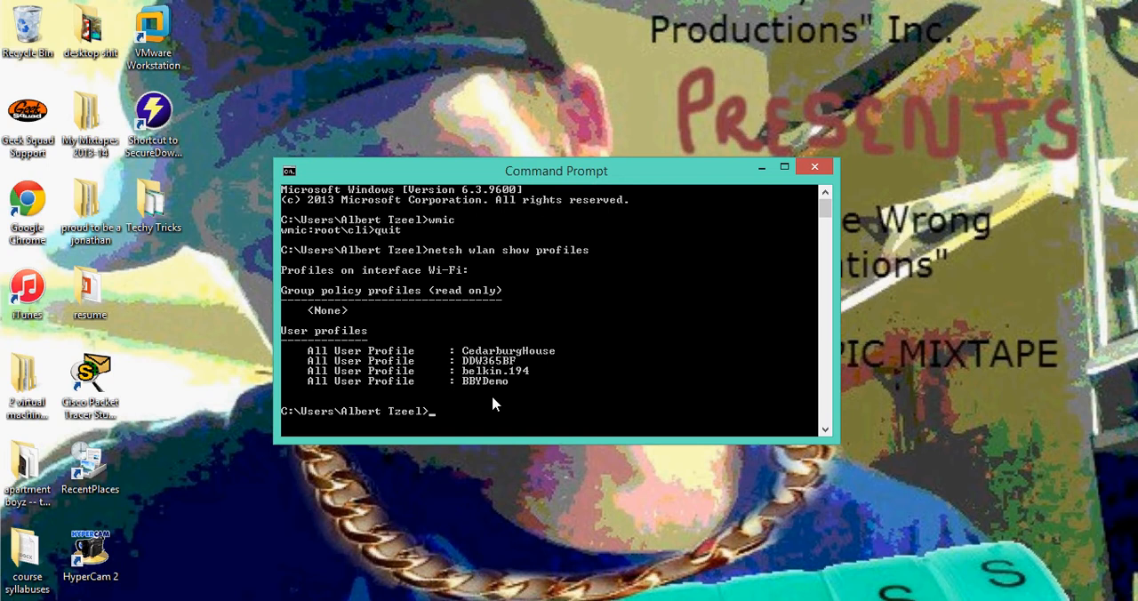
# Run netsh wlan show profiles belkin.194 to display that profile's full settings.
pyautogui.write('netsh wlan show profiles')
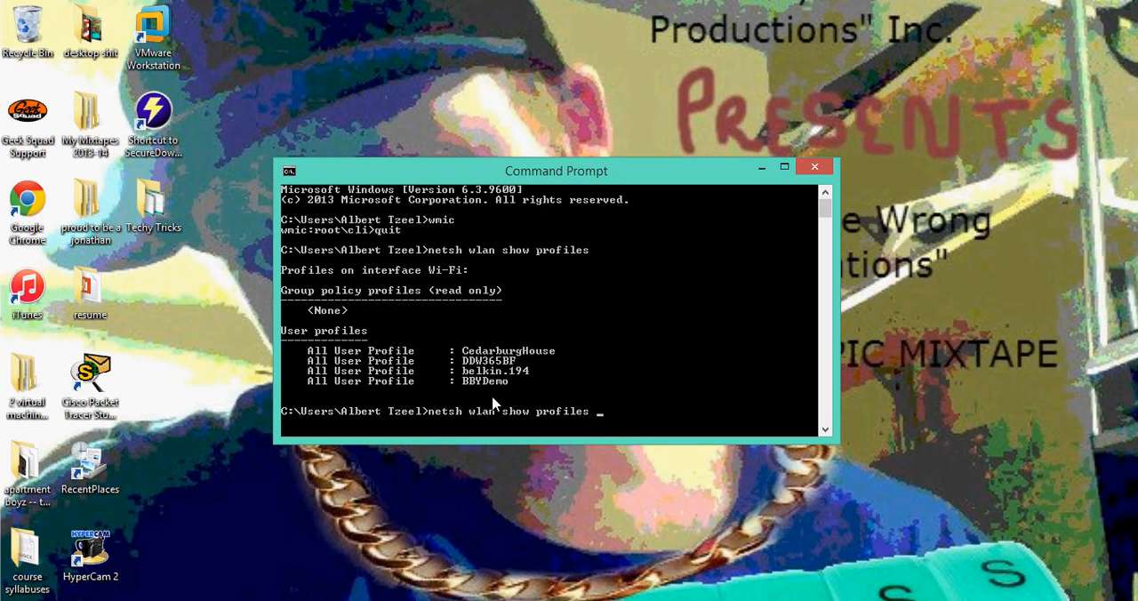
pyautogui.write('belk')
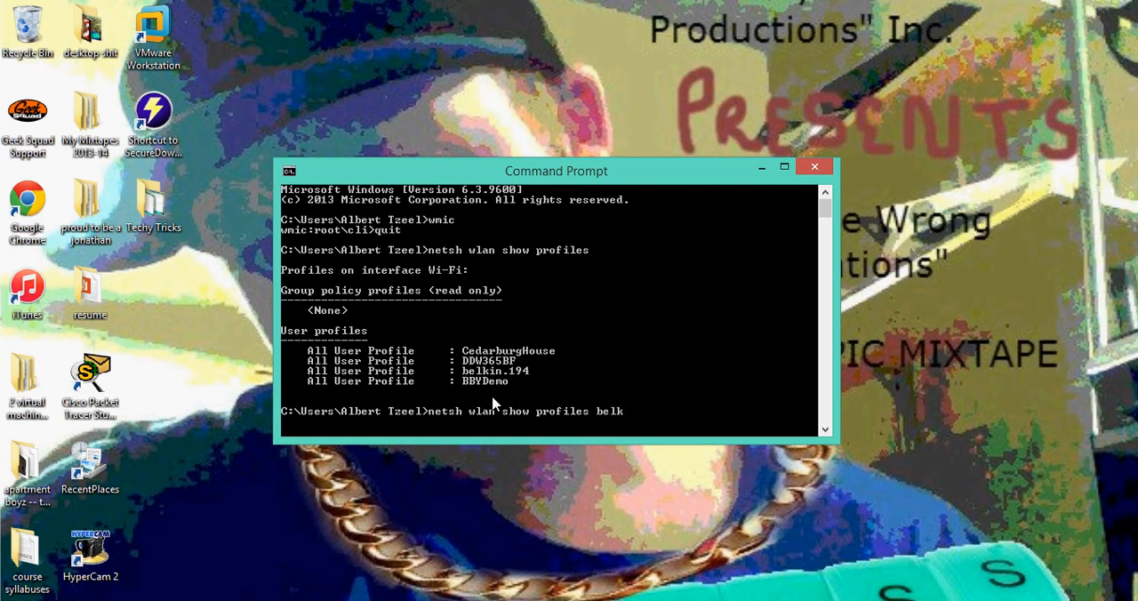
pyautogui.write('in.')
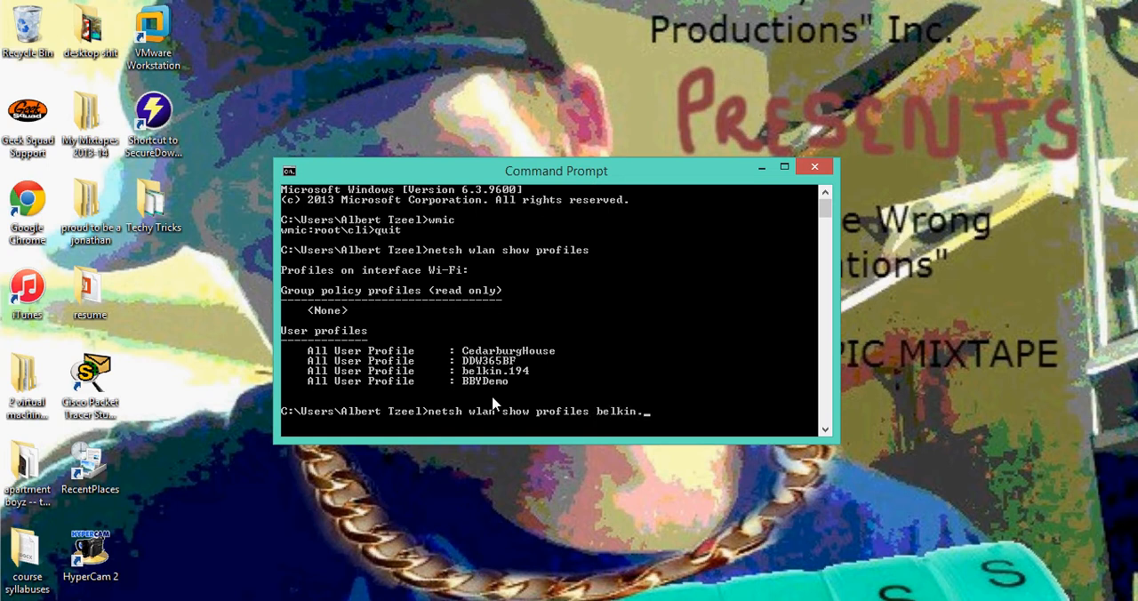
pyautogui.write('194')
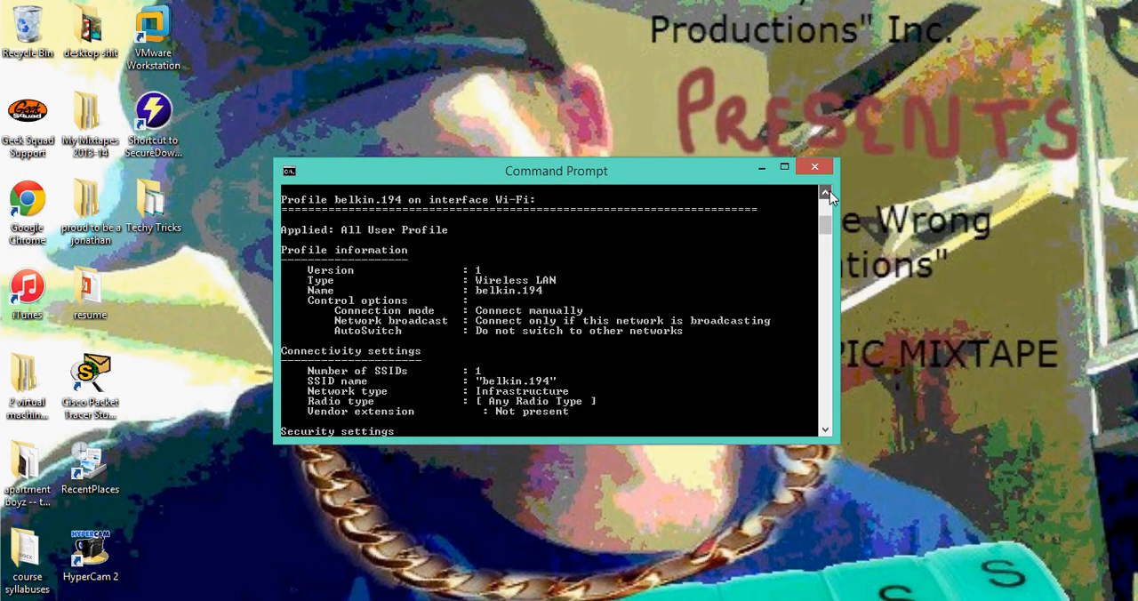
pyautogui.scroll(-3)
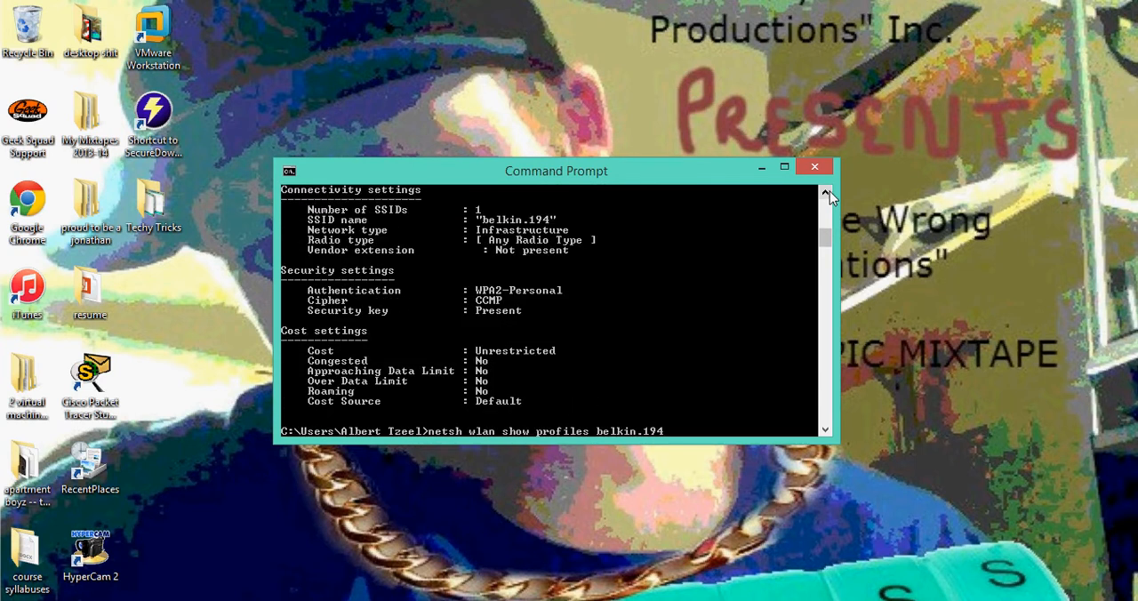
# Append key=clear to the belkin.194 profile command to reveal its stored security key.
pyautogui.write('ke')
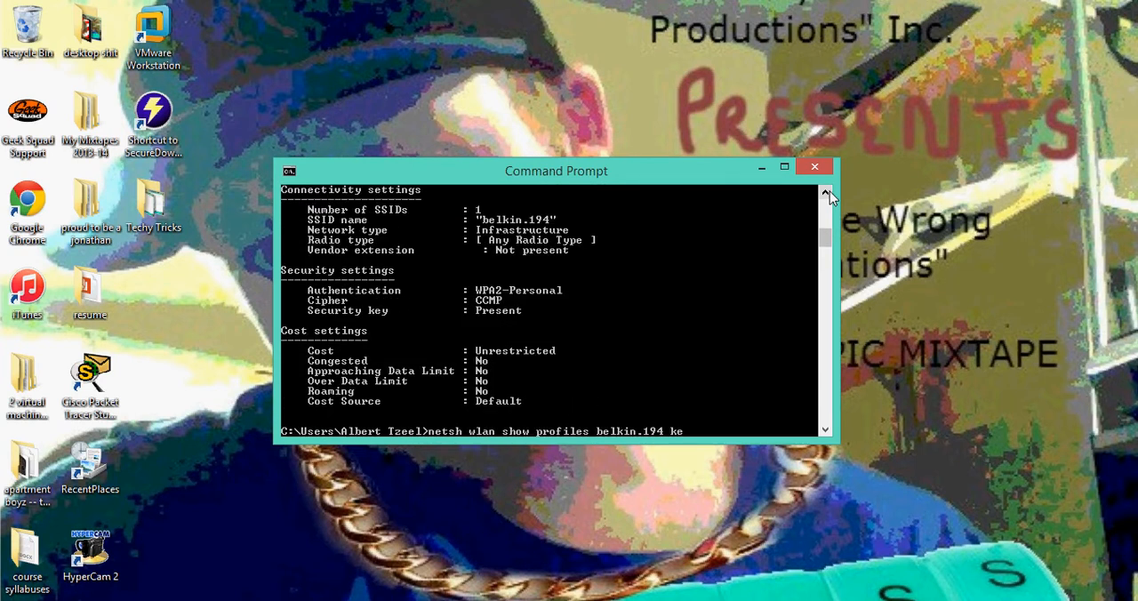
pyautogui.write('y=')
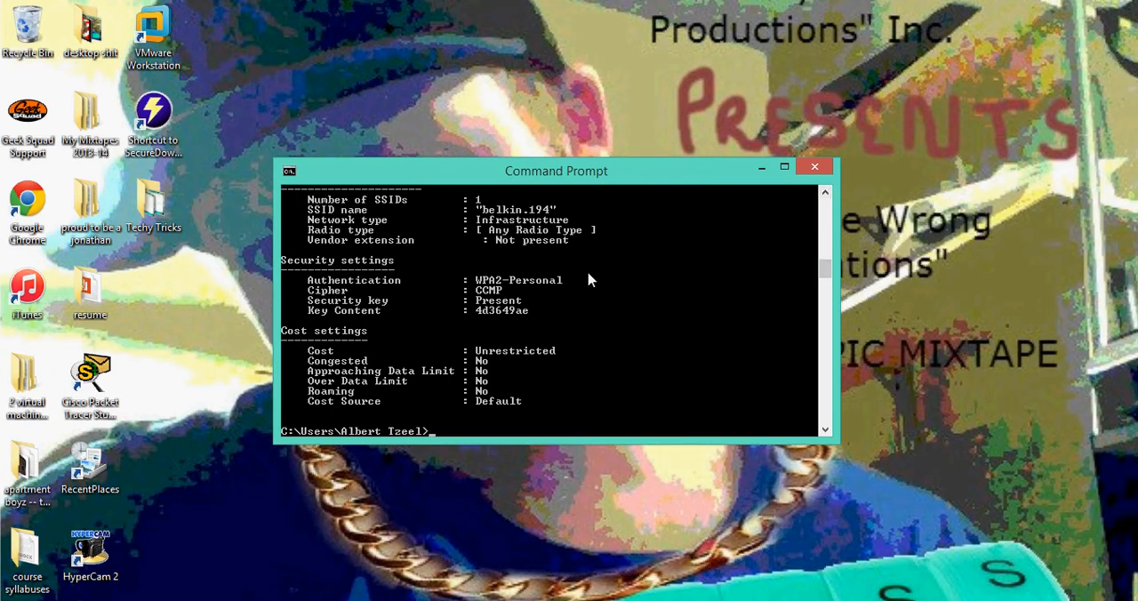
pyautogui.moveTo(476, 331)
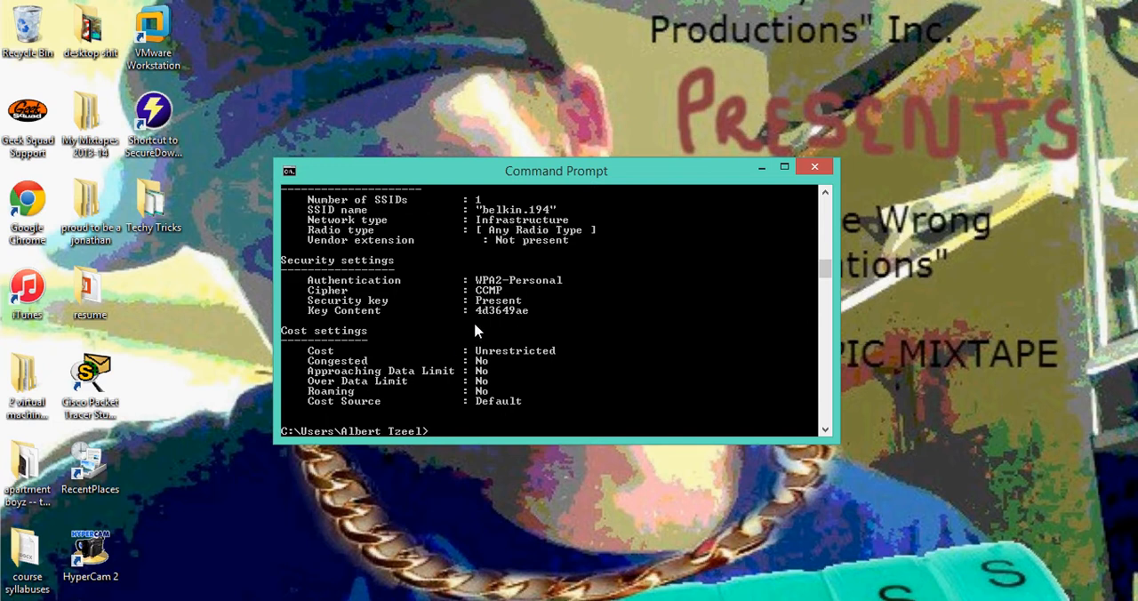
pyautogui.moveTo(492, 331)
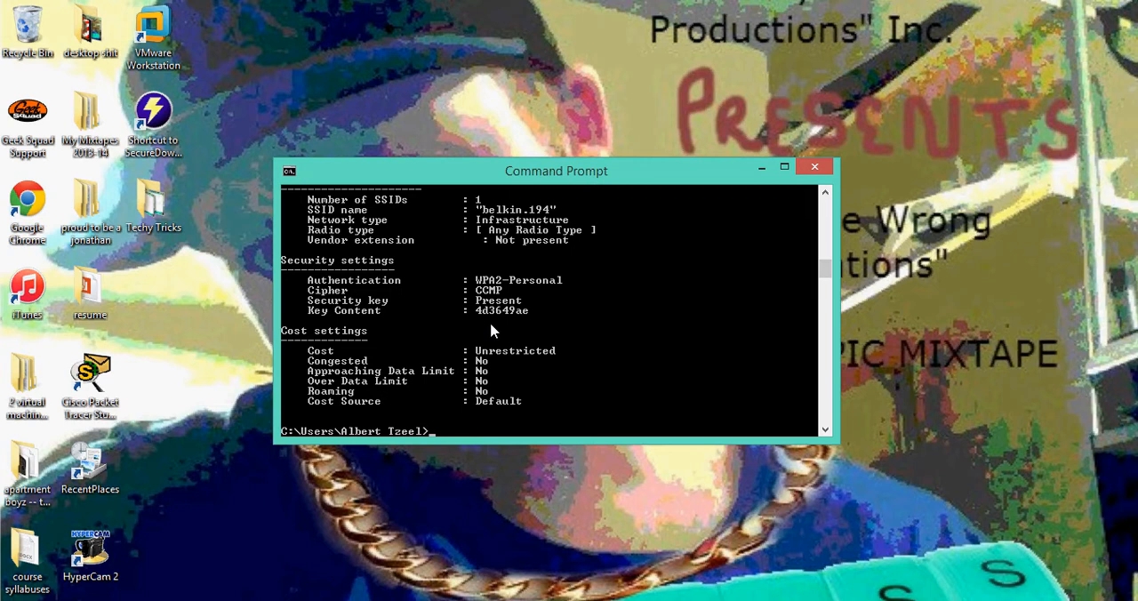
pyautogui.moveTo(734, 256)
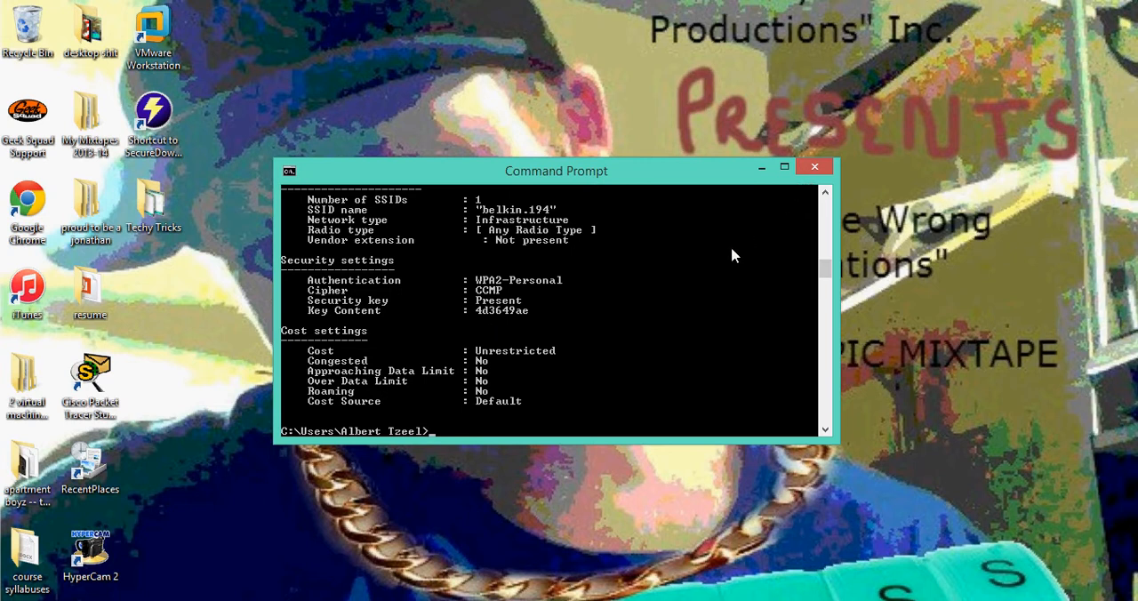
# Run color 2e to turn the console green with yellow text.
pyautogui.write('c')
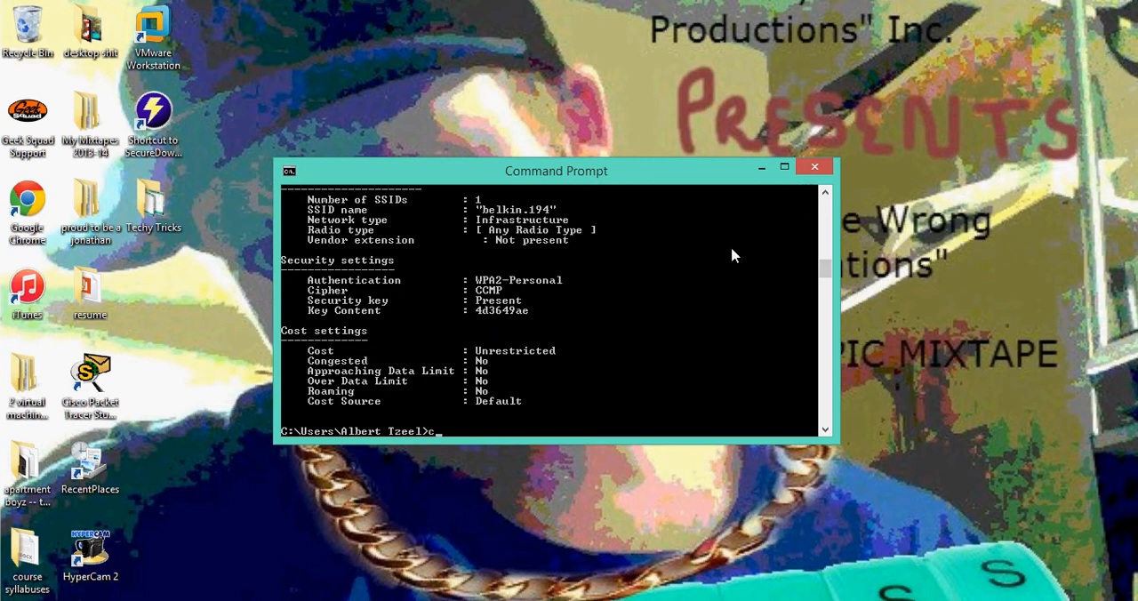
pyautogui.write('olo')
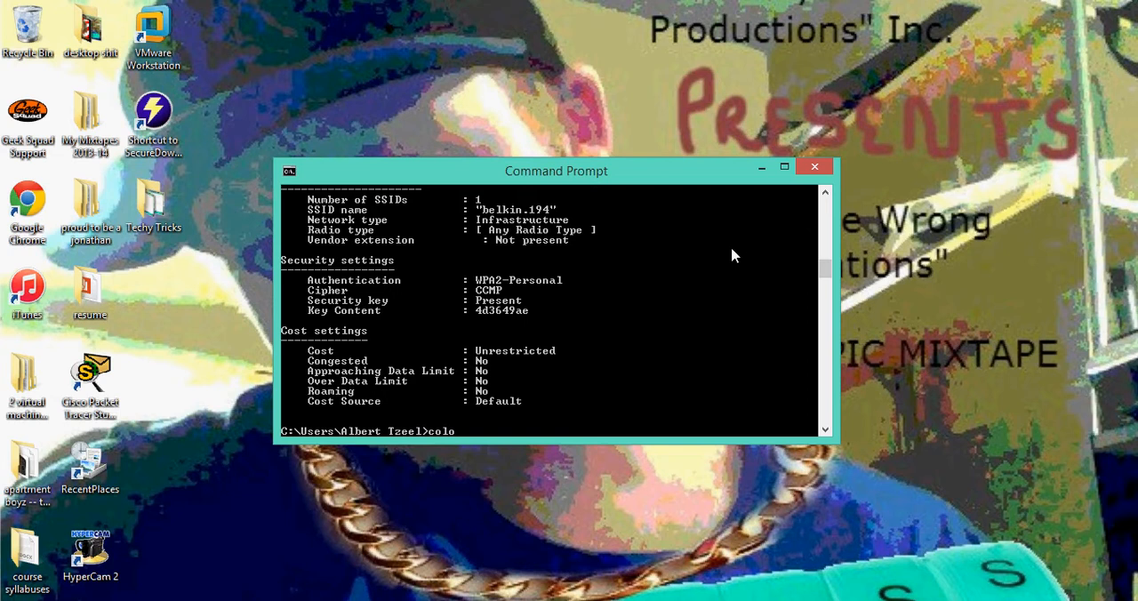
pyautogui.write('color 2e')
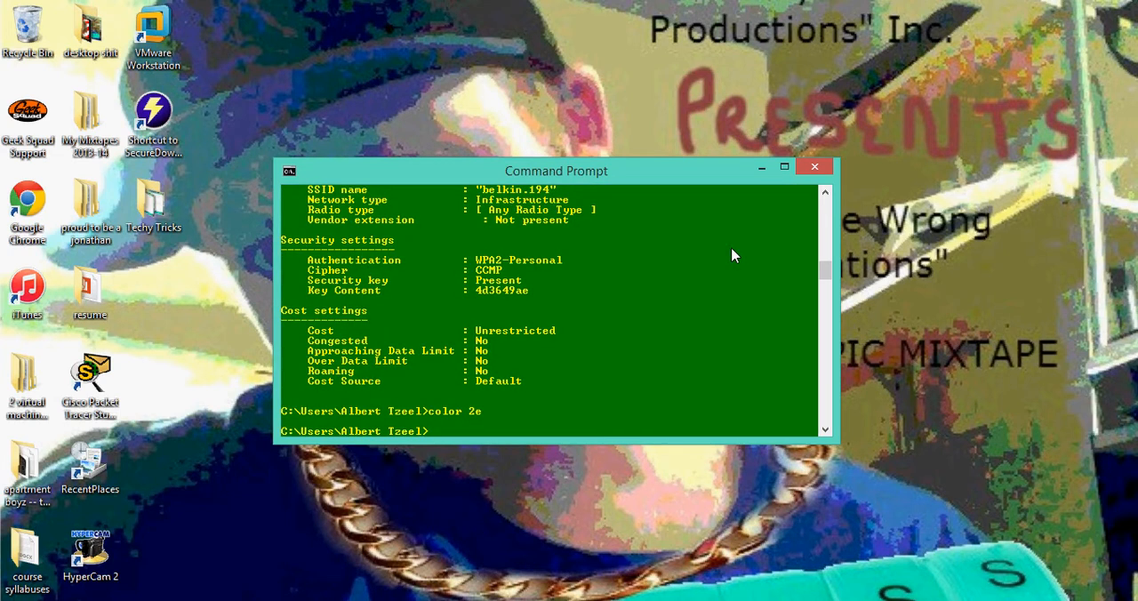
pyautogui.moveTo(789, 186)
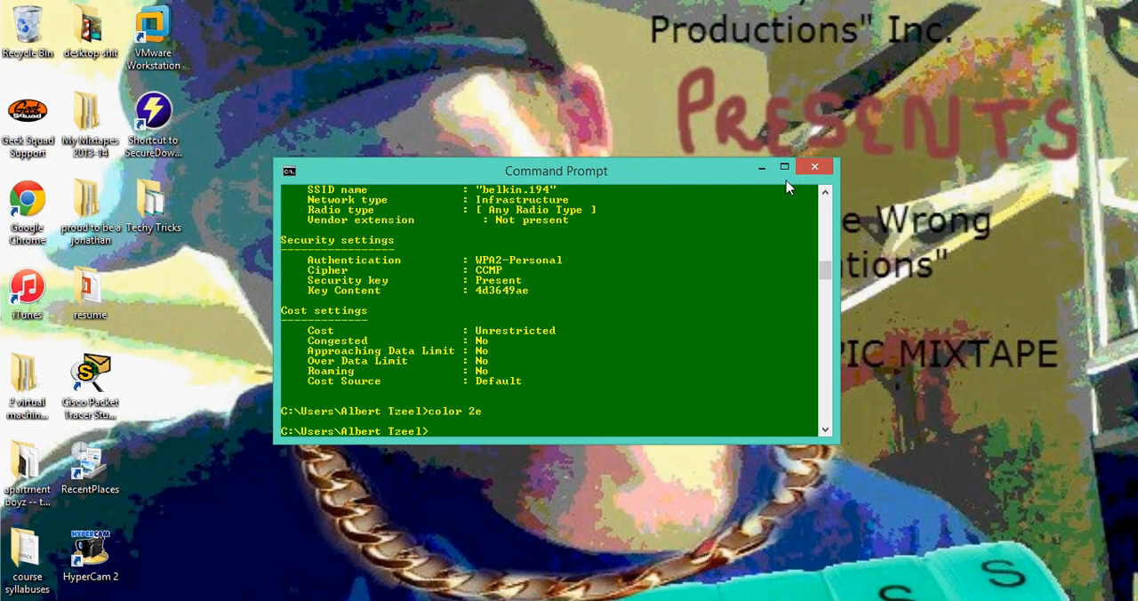